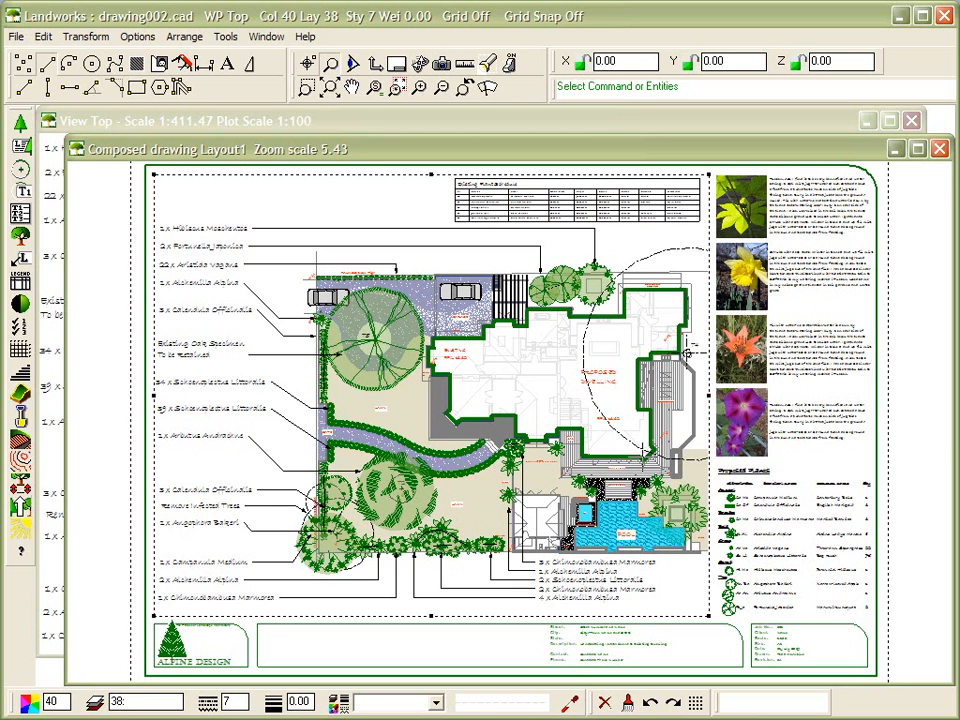
{"action": "mouse_move", "coordinate": [463, 126]}
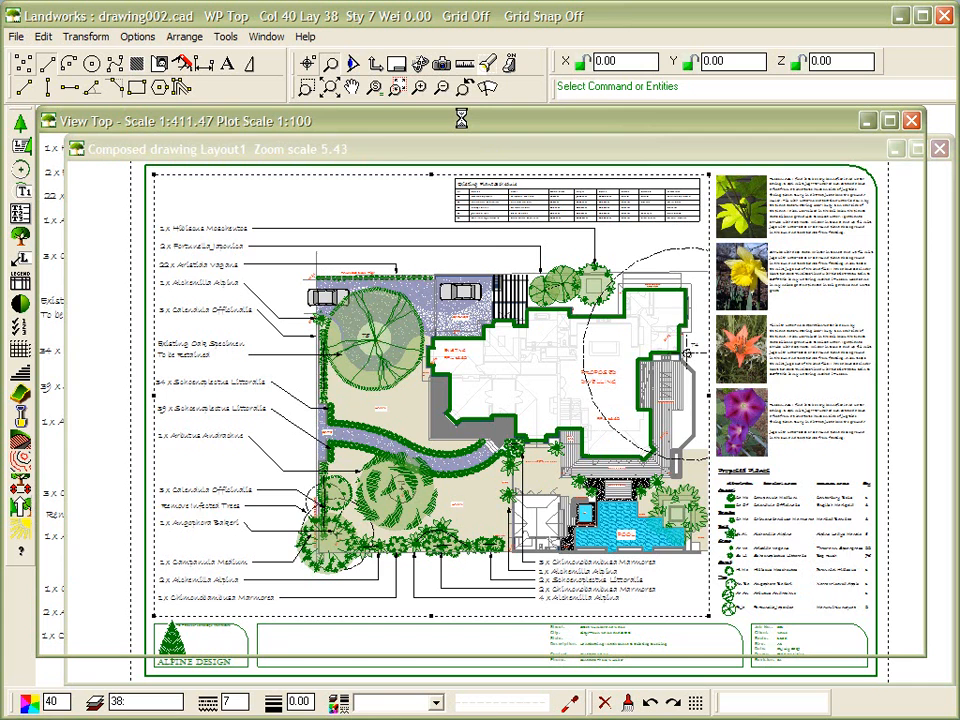
Step: Bring the View Top plan window in front of the Composed drawing Layout1 sheet
{"action": "left_click", "coordinate": [938, 148]}
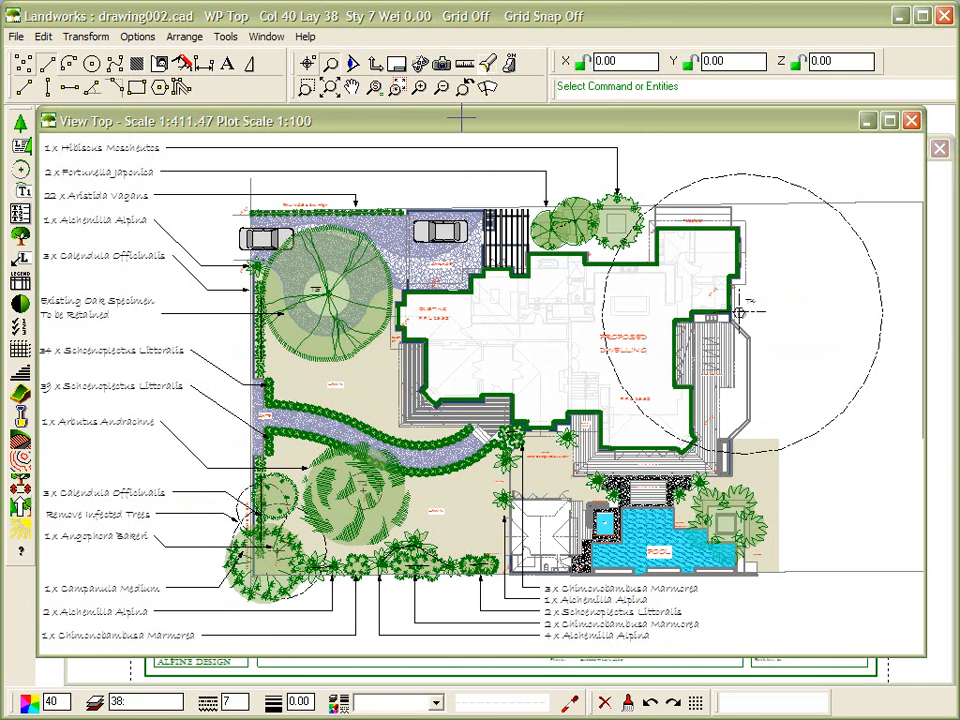
Step: Zoom Window in on the house and pool area around the paved courtyard
{"action": "left_click", "coordinate": [331, 63]}
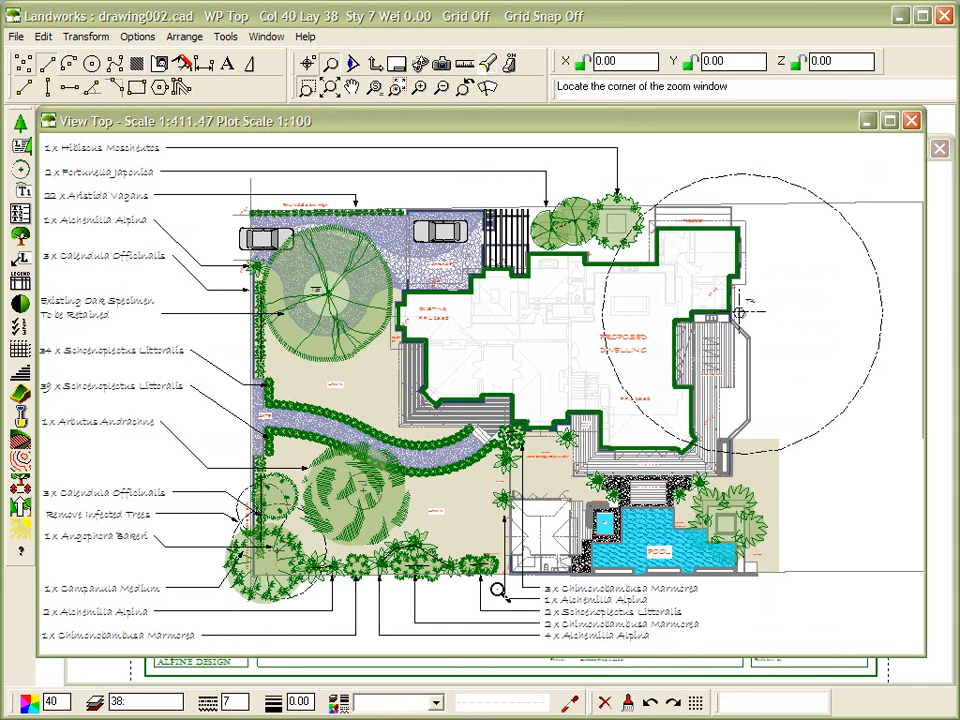
{"action": "left_click", "coordinate": [500, 593]}
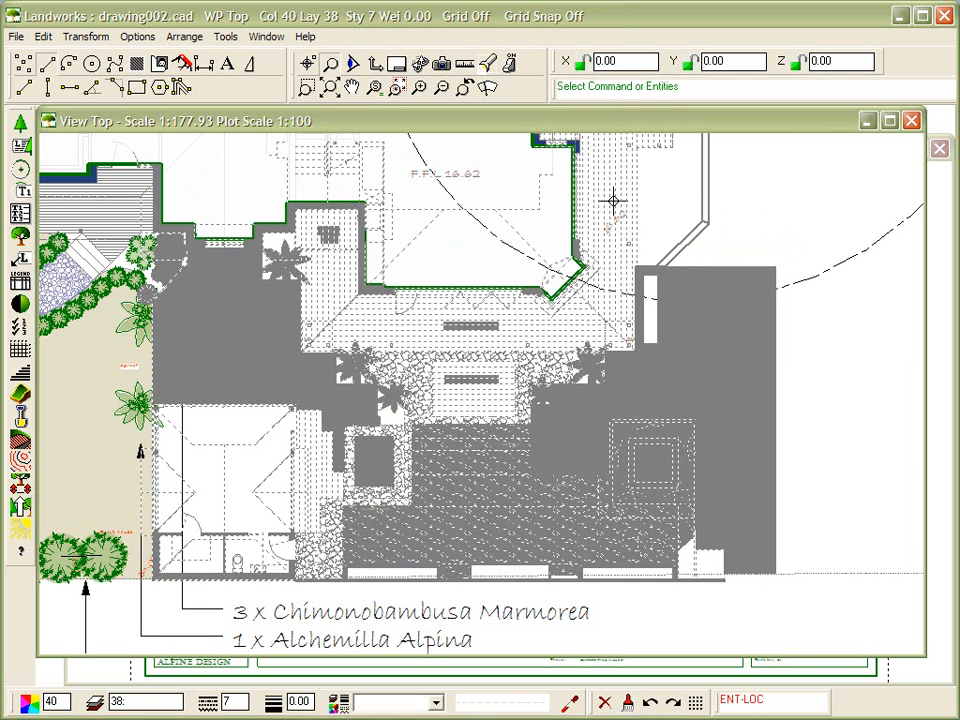
{"action": "mouse_move", "coordinate": [420, 325]}
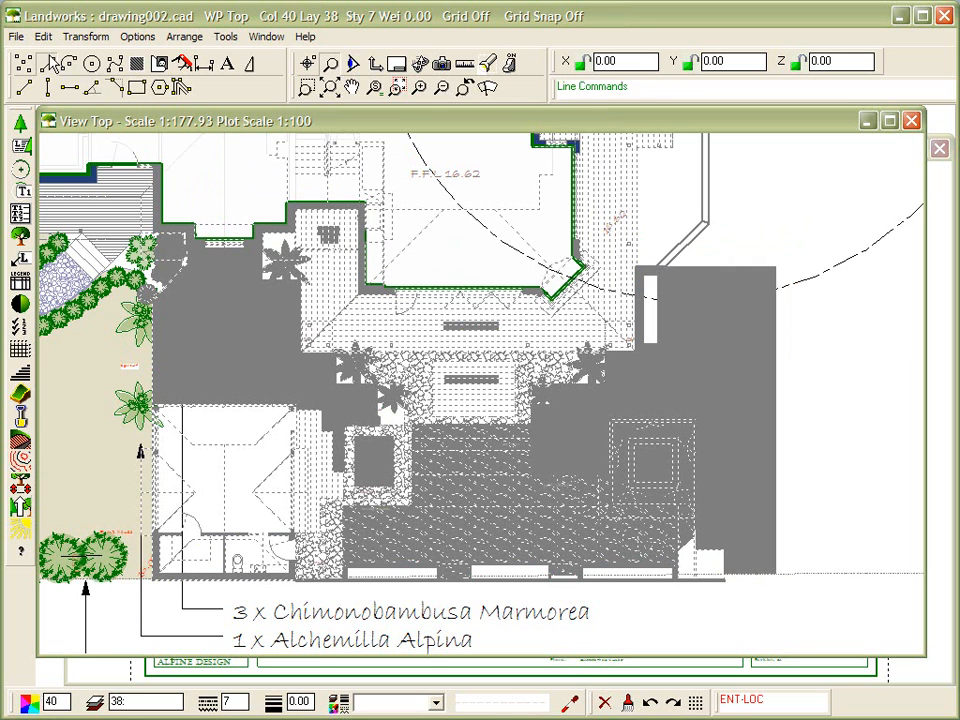
{"action": "left_click", "coordinate": [43, 37]}
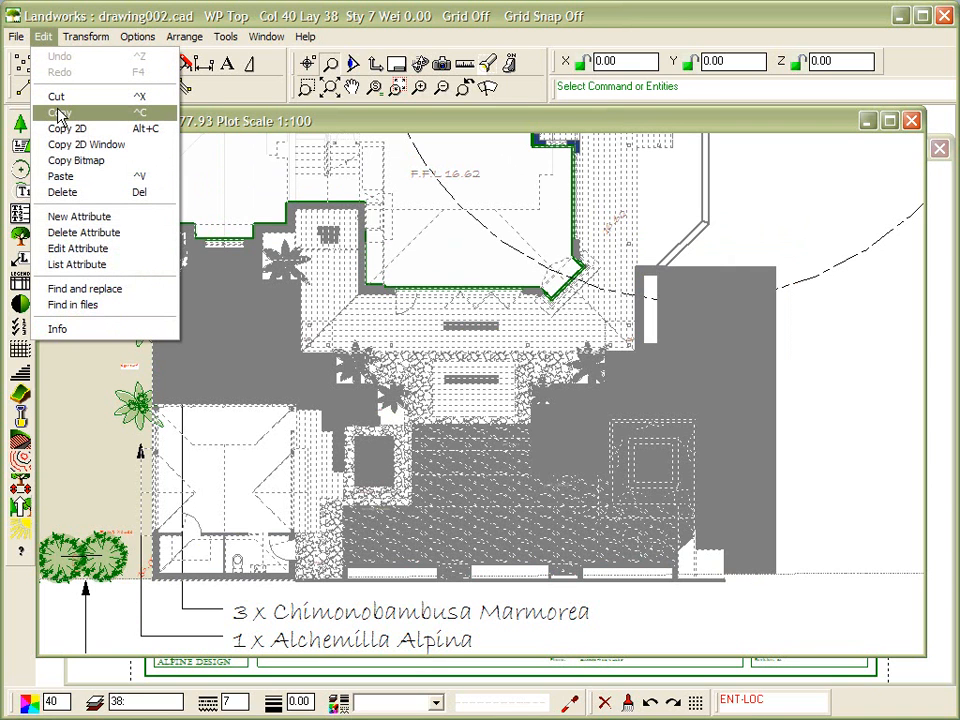
Step: Copy the grey-selected pool and courtyard entities to the clipboard
{"action": "left_click", "coordinate": [58, 112]}
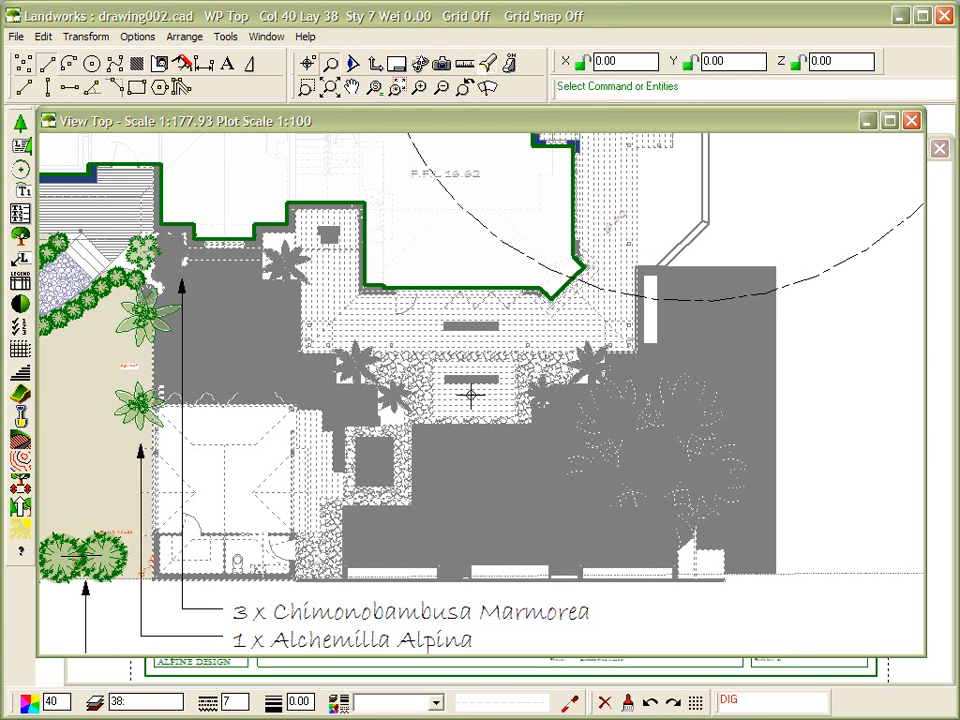
{"action": "left_click", "coordinate": [15, 37]}
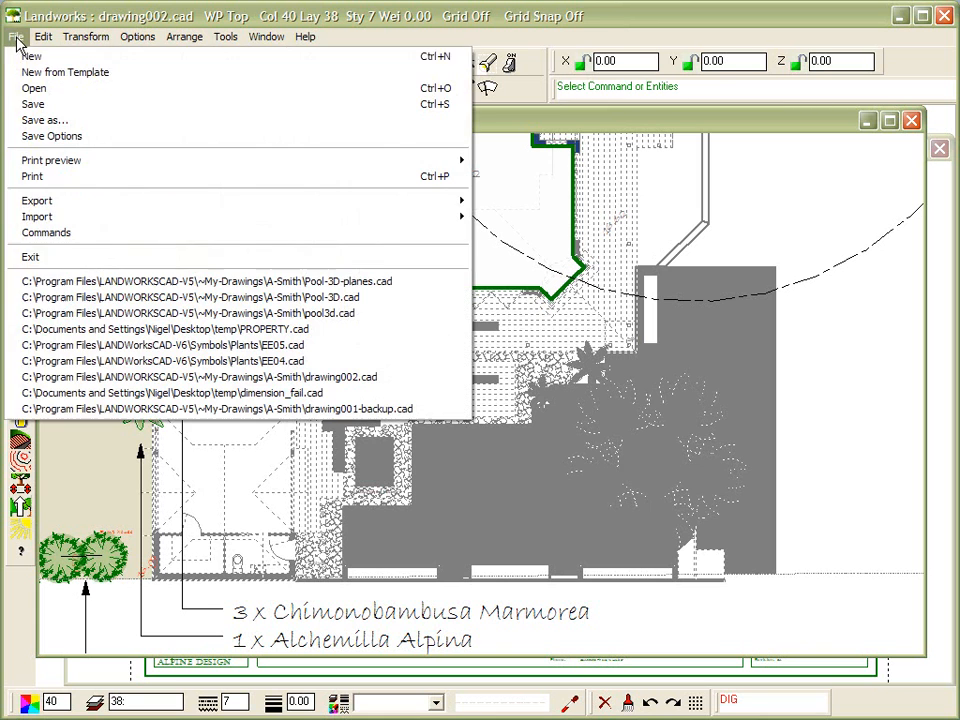
Step: Start a new drawing without saving drawing002.cad and paste the copied pool region
{"action": "left_click", "coordinate": [31, 55]}
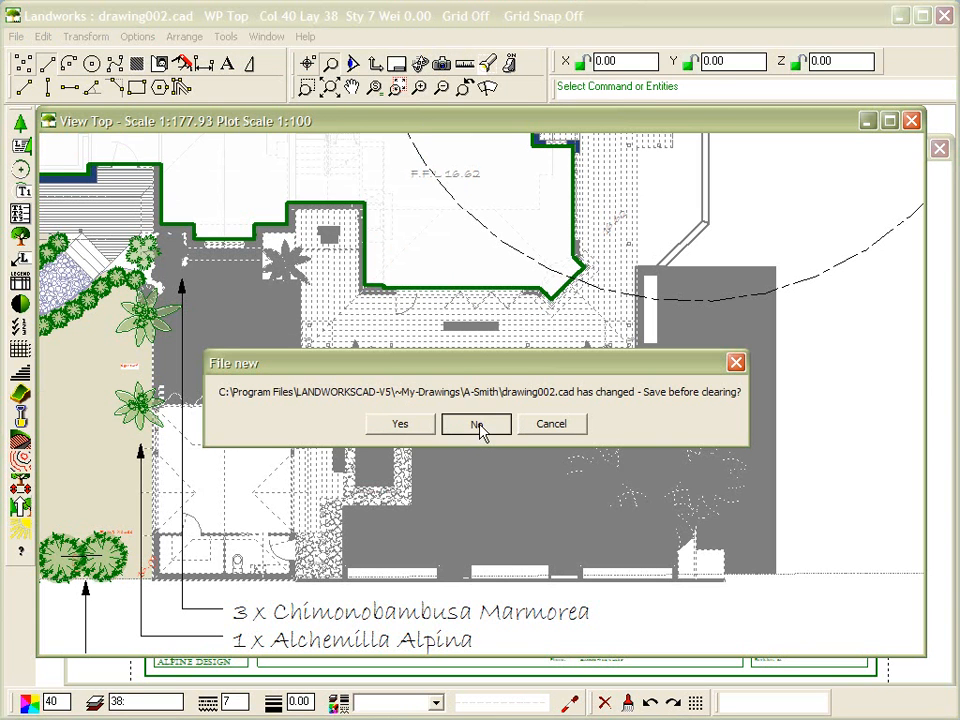
{"action": "left_click", "coordinate": [475, 423]}
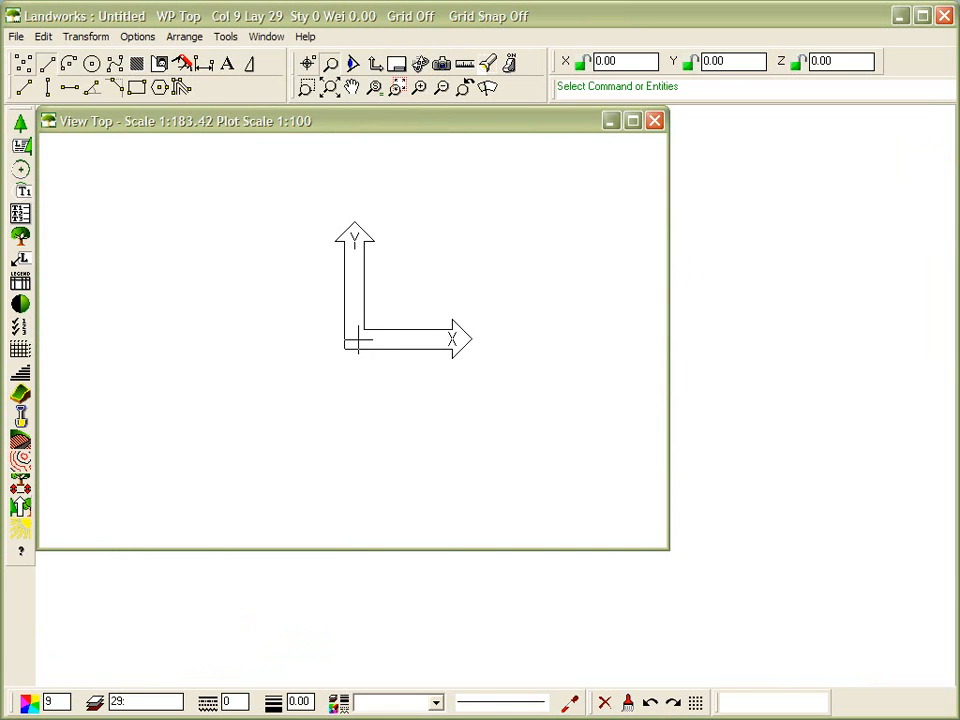
{"action": "left_click", "coordinate": [43, 37]}
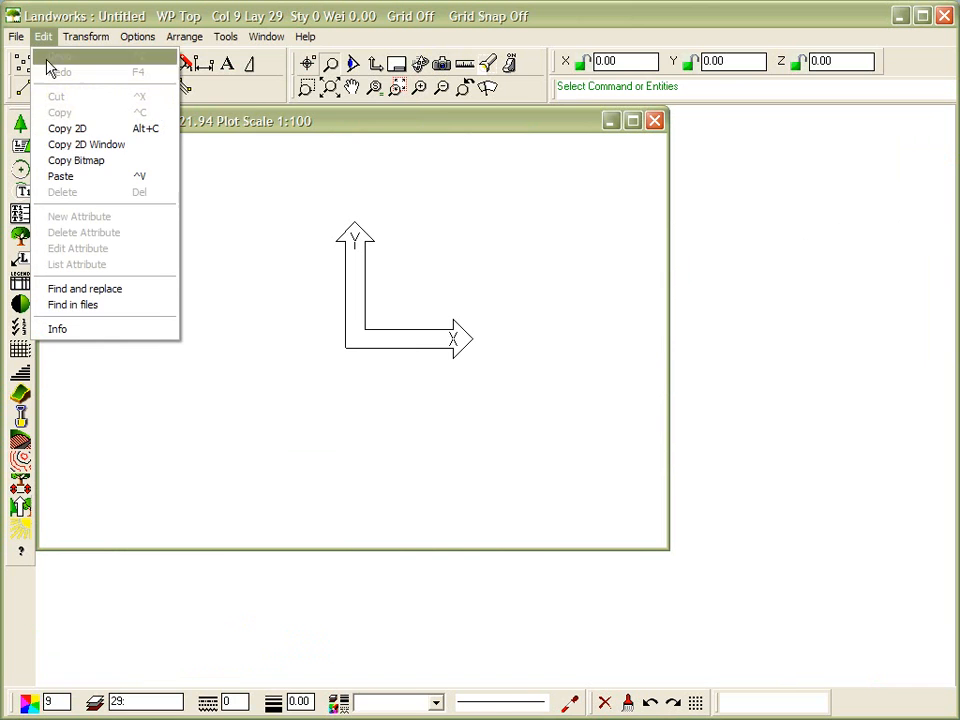
{"action": "left_click", "coordinate": [60, 176]}
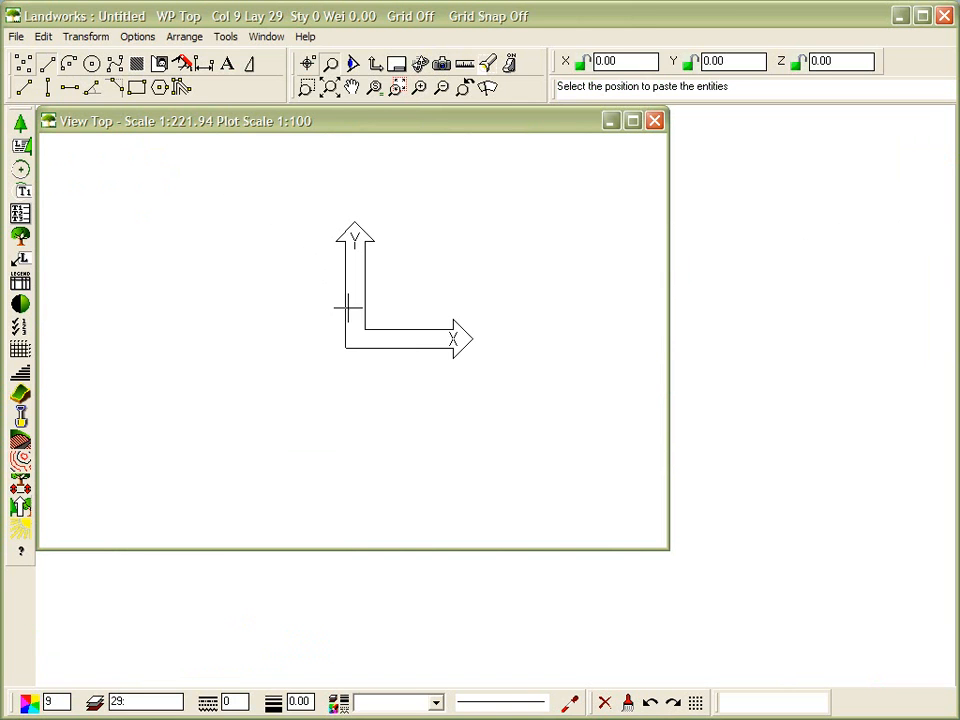